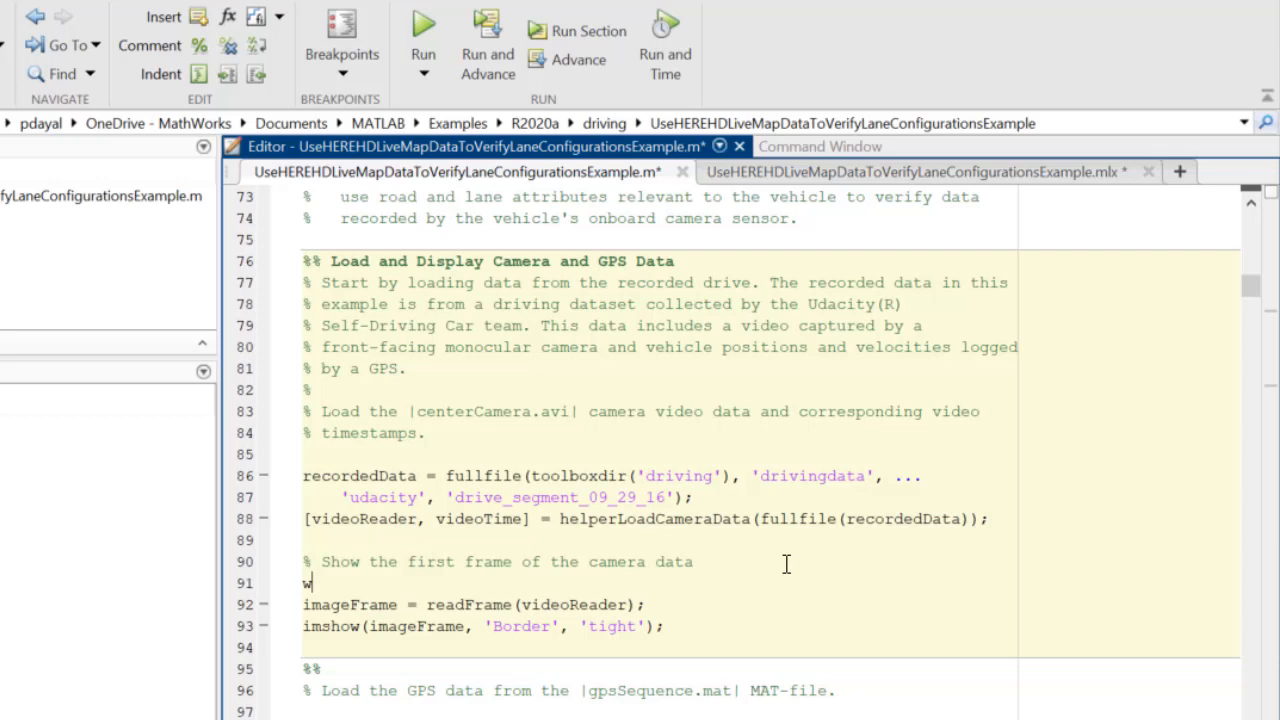
# - Wrap the frame display in a while hasFrame(videoReader) loop, run it, then close the video figure
pyautogui.write('hile hasFrame(v')
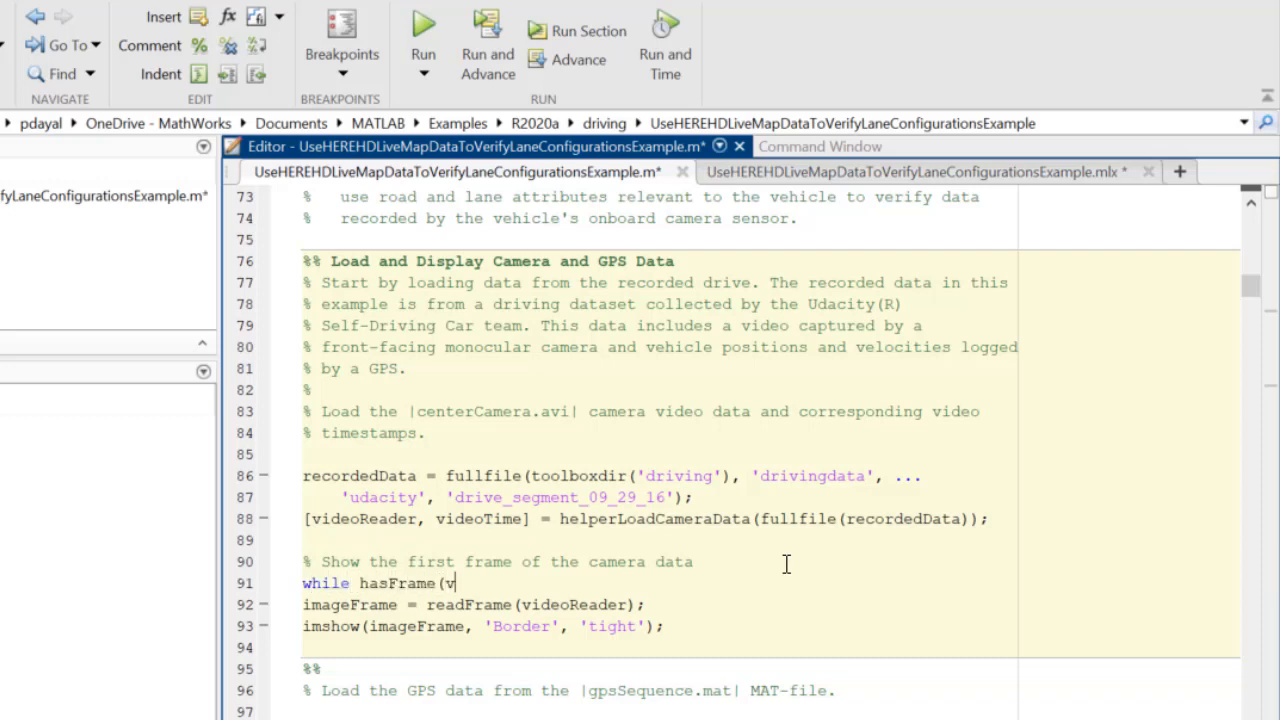
pyautogui.write('ideoReader)')
pyautogui.click(770, 646)
pyautogui.write('end')
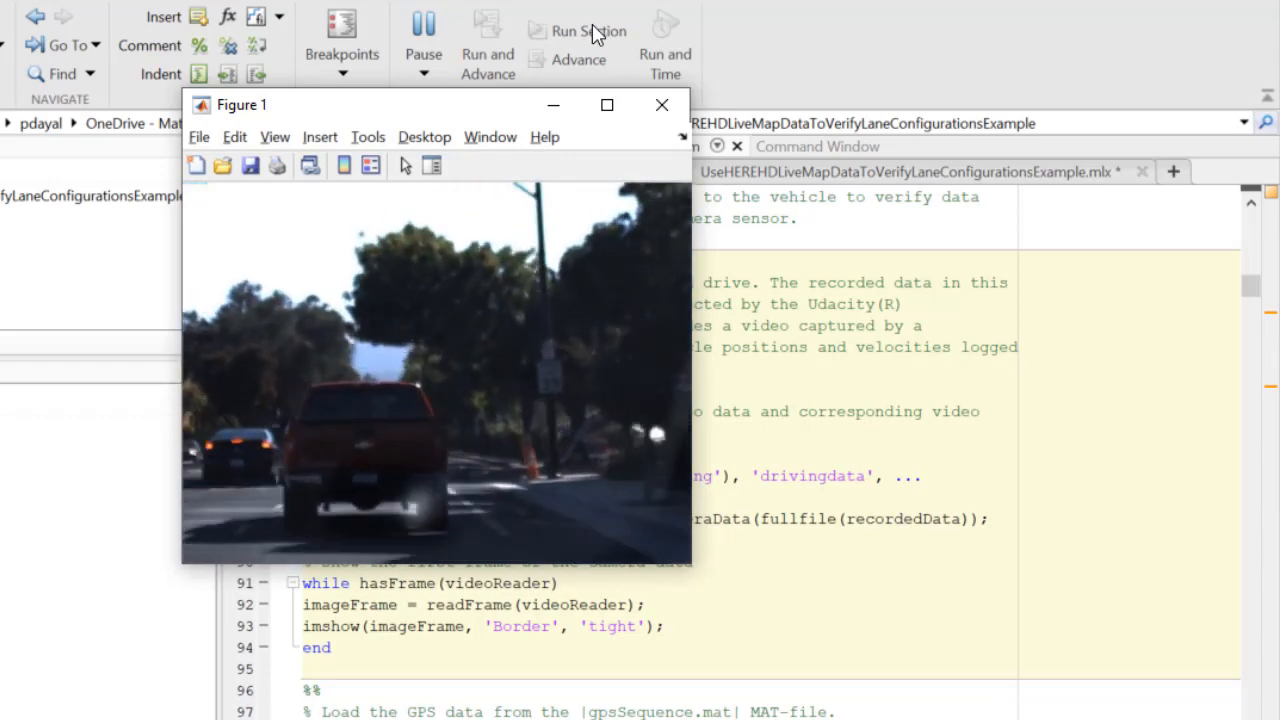
pyautogui.click(660, 104)
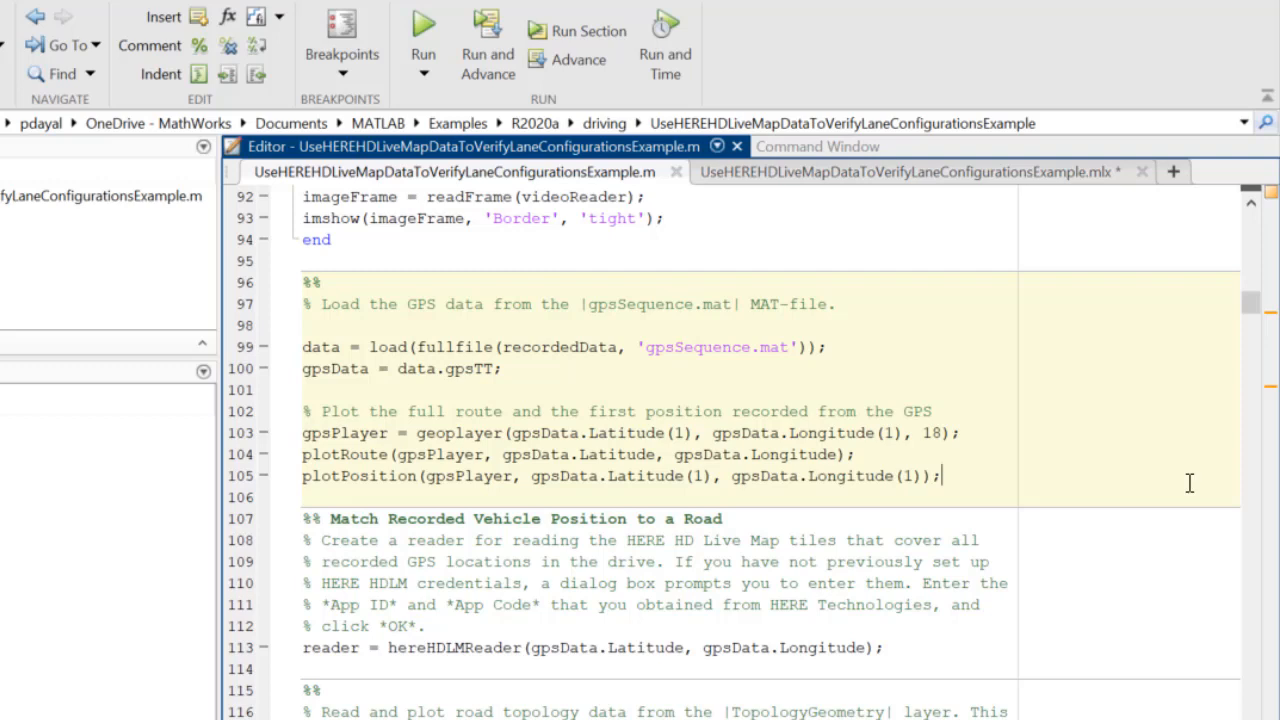
pyautogui.moveTo(576, 32)
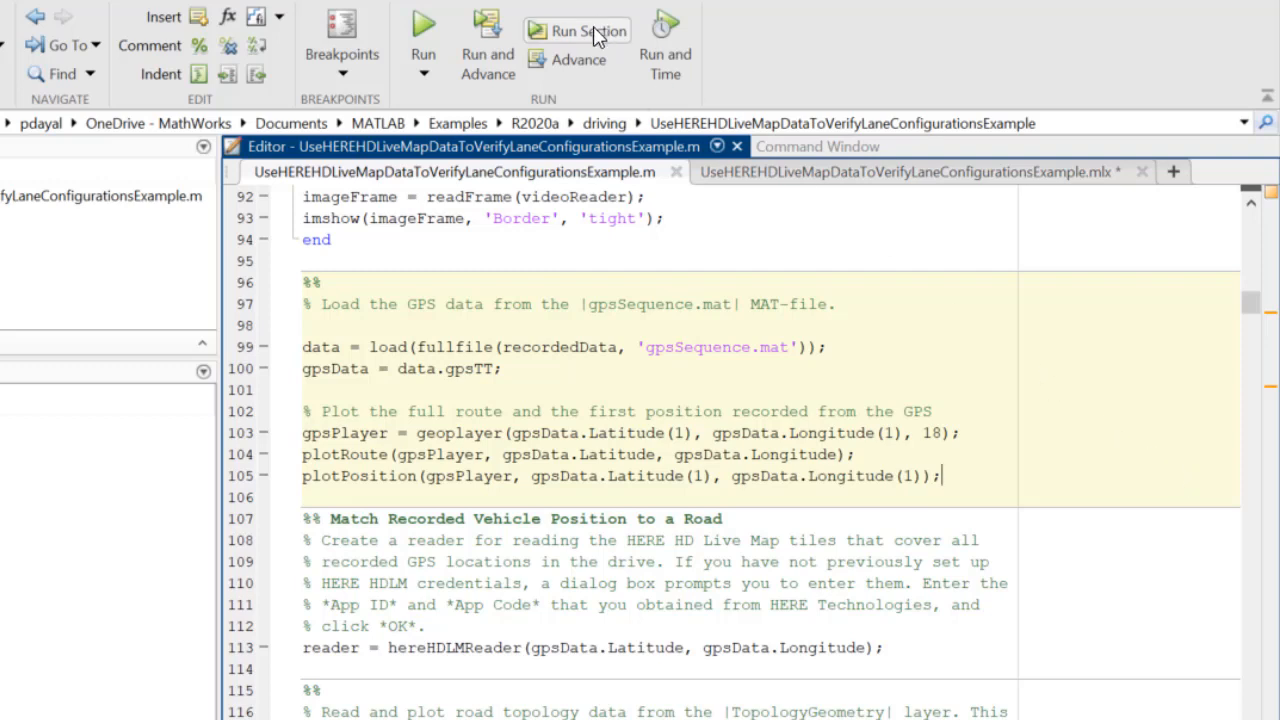
# - Run the GPS section to plot the drive route on the geographic player, close it and switch to the Command Window
pyautogui.click(576, 32)
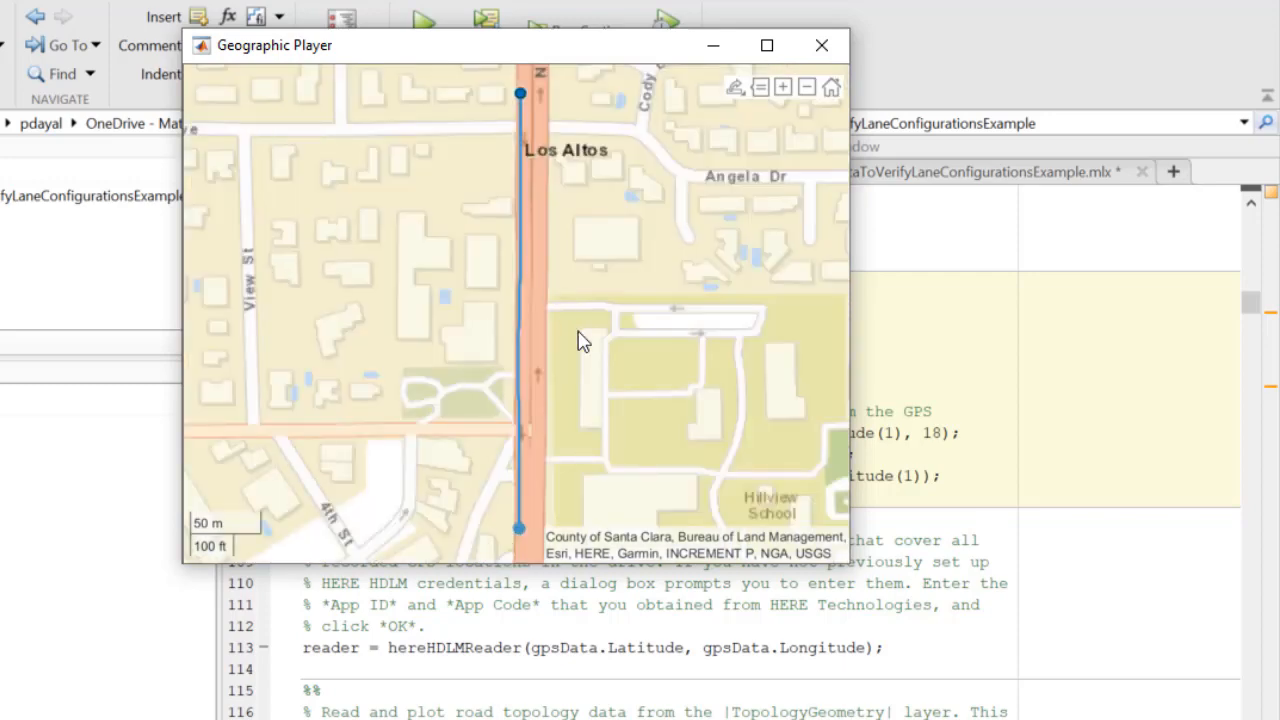
pyautogui.click(822, 44)
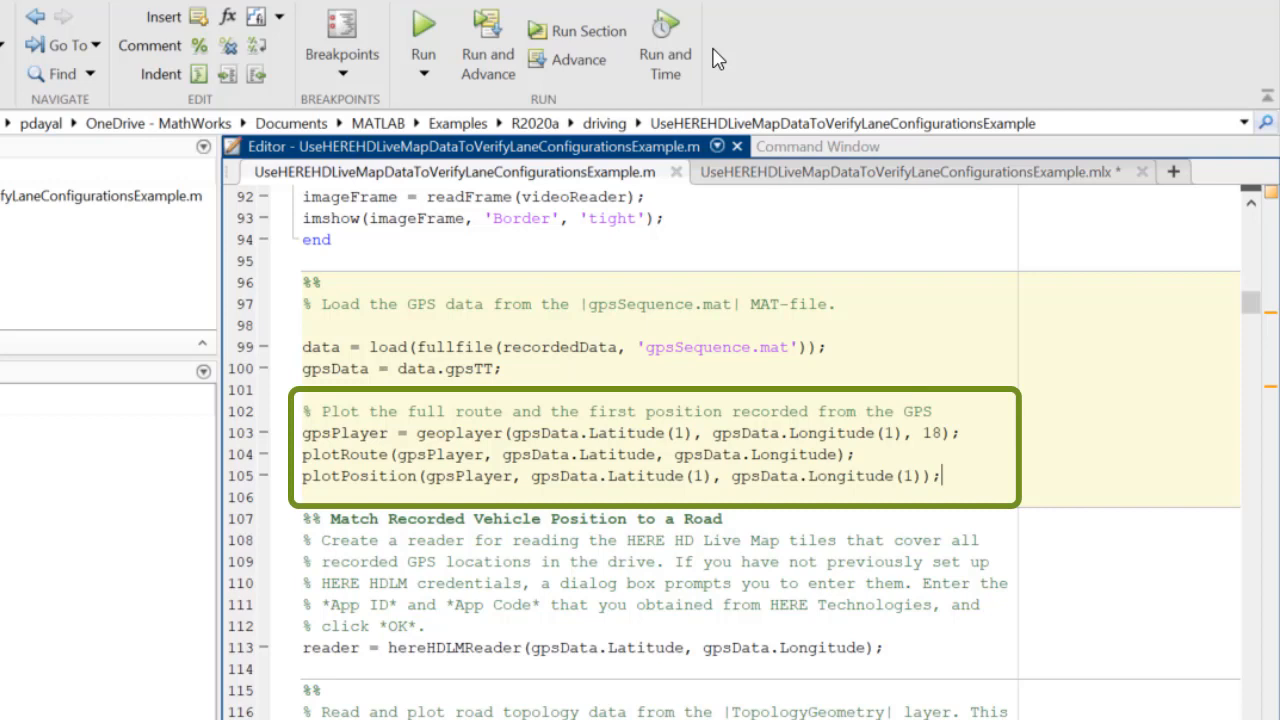
pyautogui.moveTo(1020, 632)
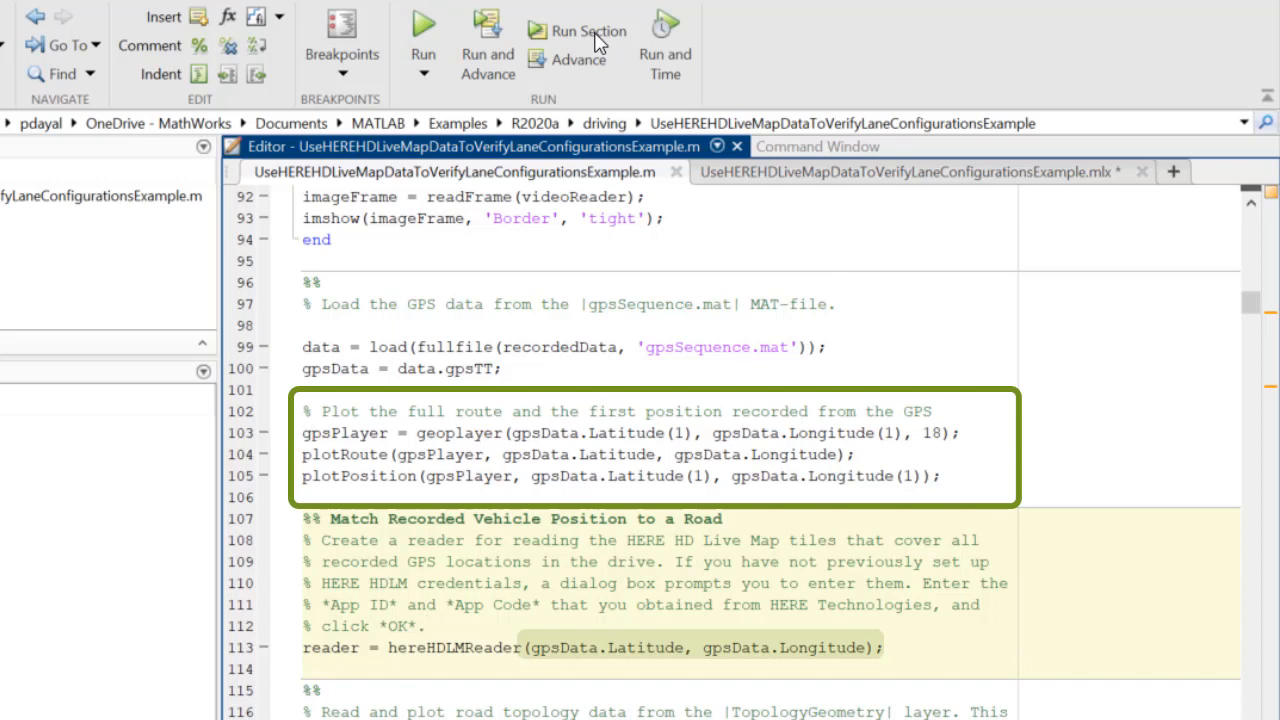
pyautogui.click(816, 146)
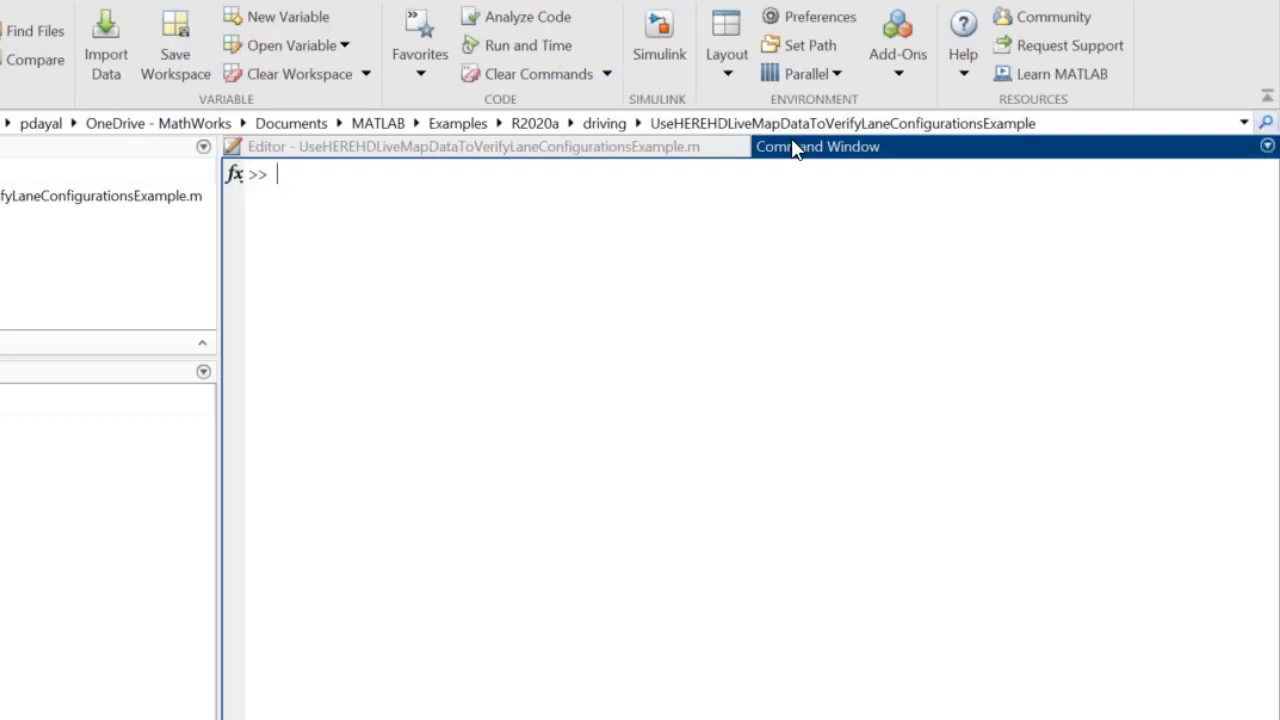
# - Display the reader's properties and list reader.Layers, its ten map layers, then return to the script
pyautogui.write('reade')
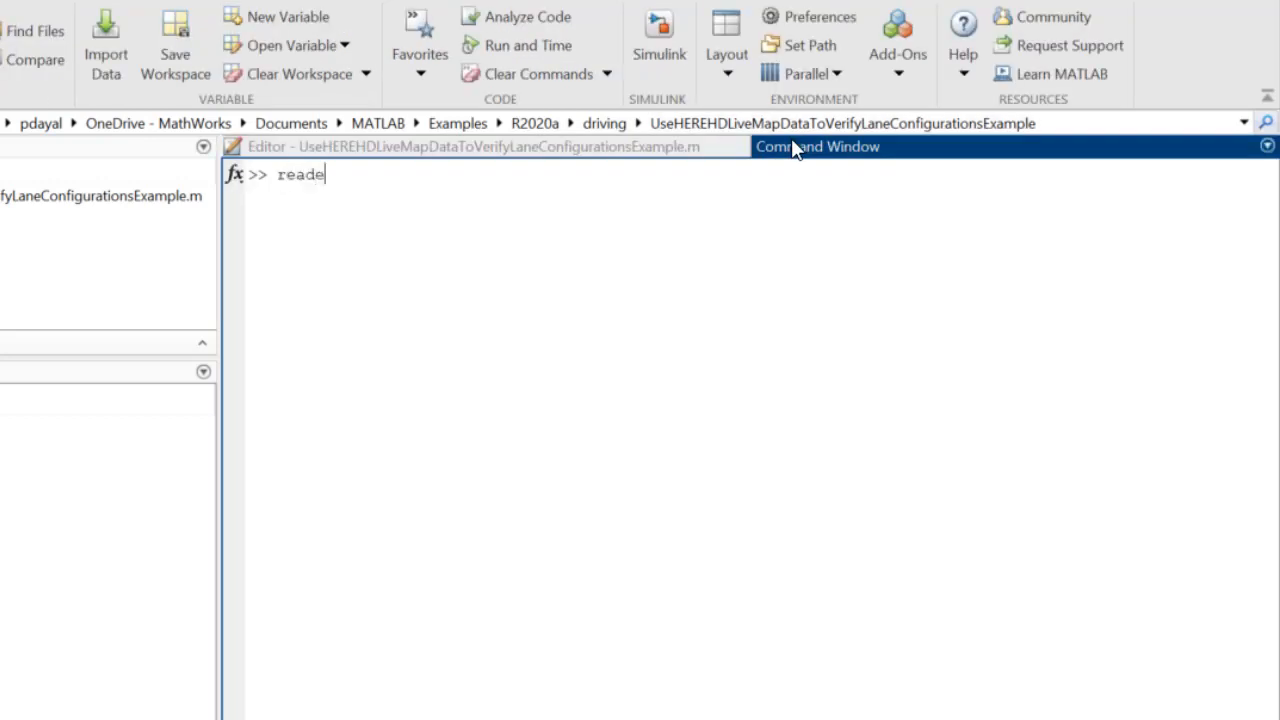
pyautogui.press('Return')
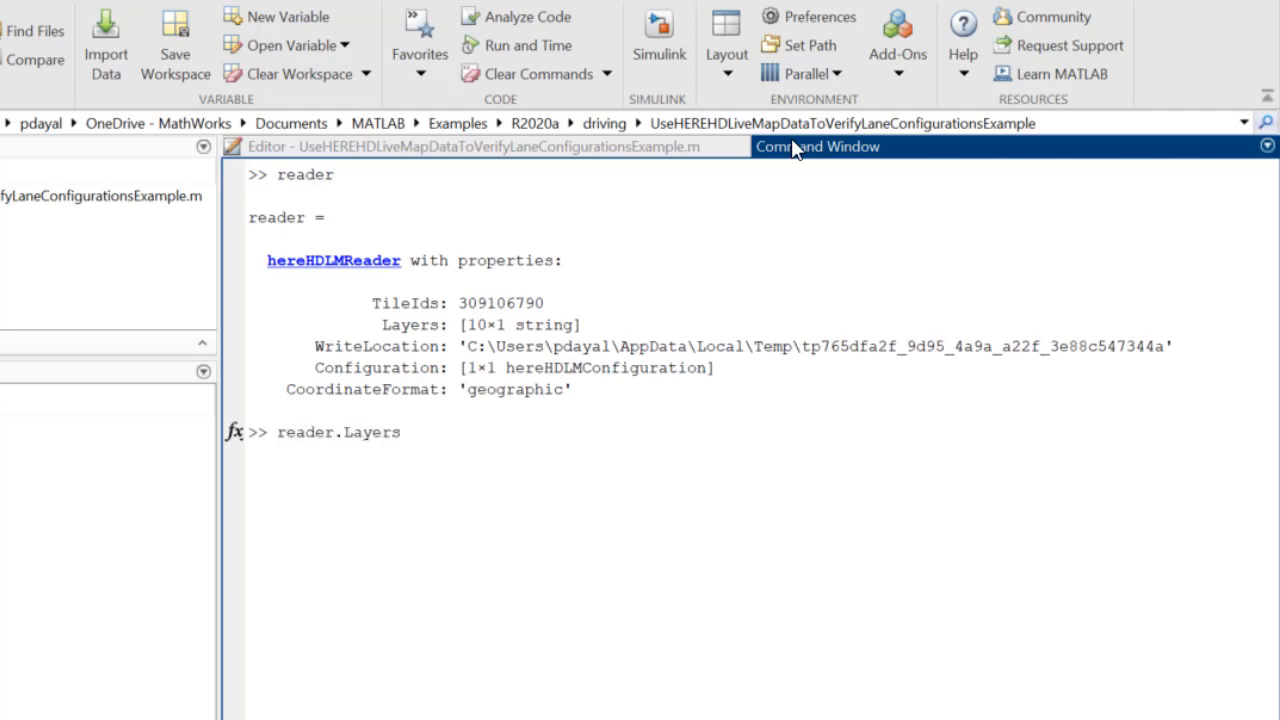
pyautogui.press('Return')
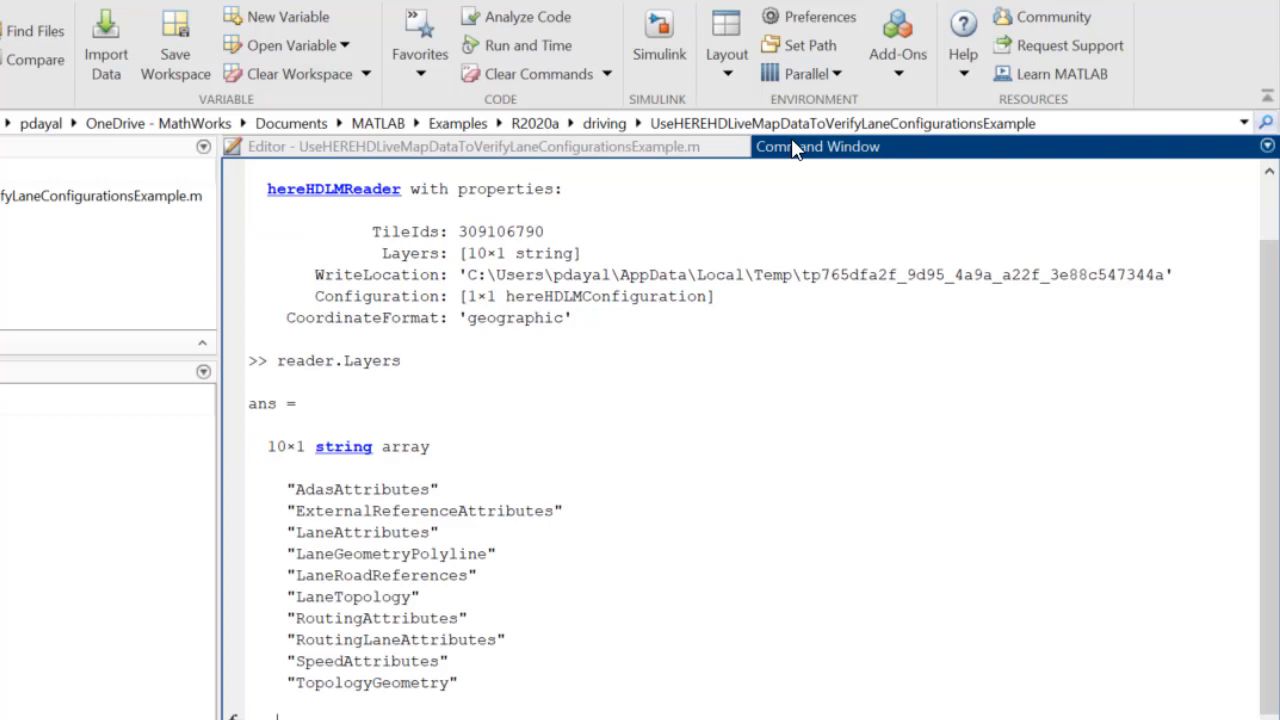
pyautogui.click(470, 146)
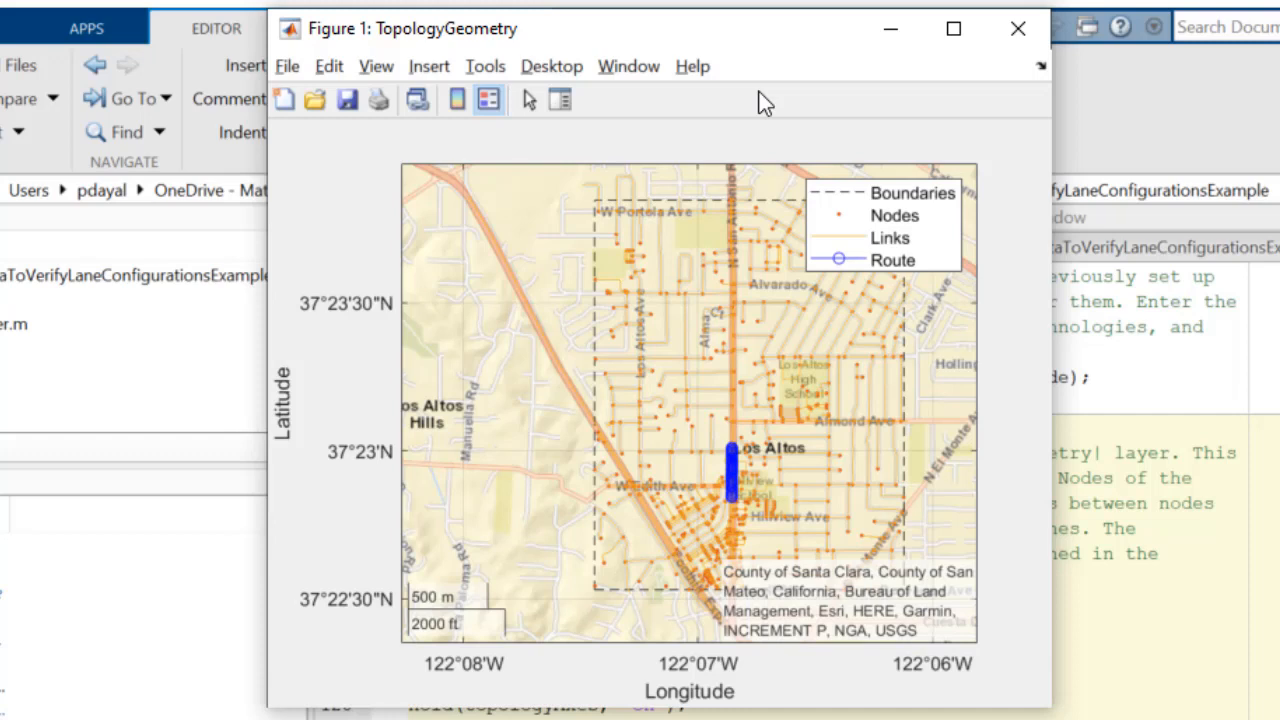
pyautogui.moveTo(908, 50)
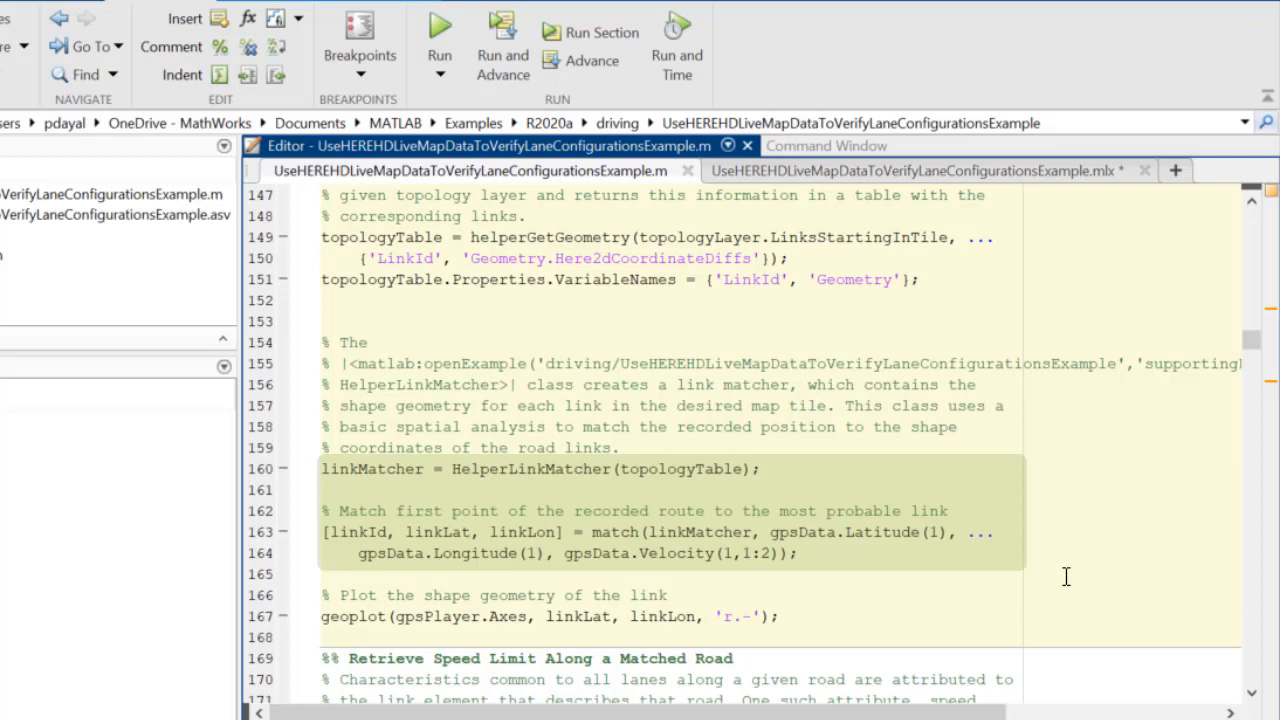
pyautogui.moveTo(890, 362)
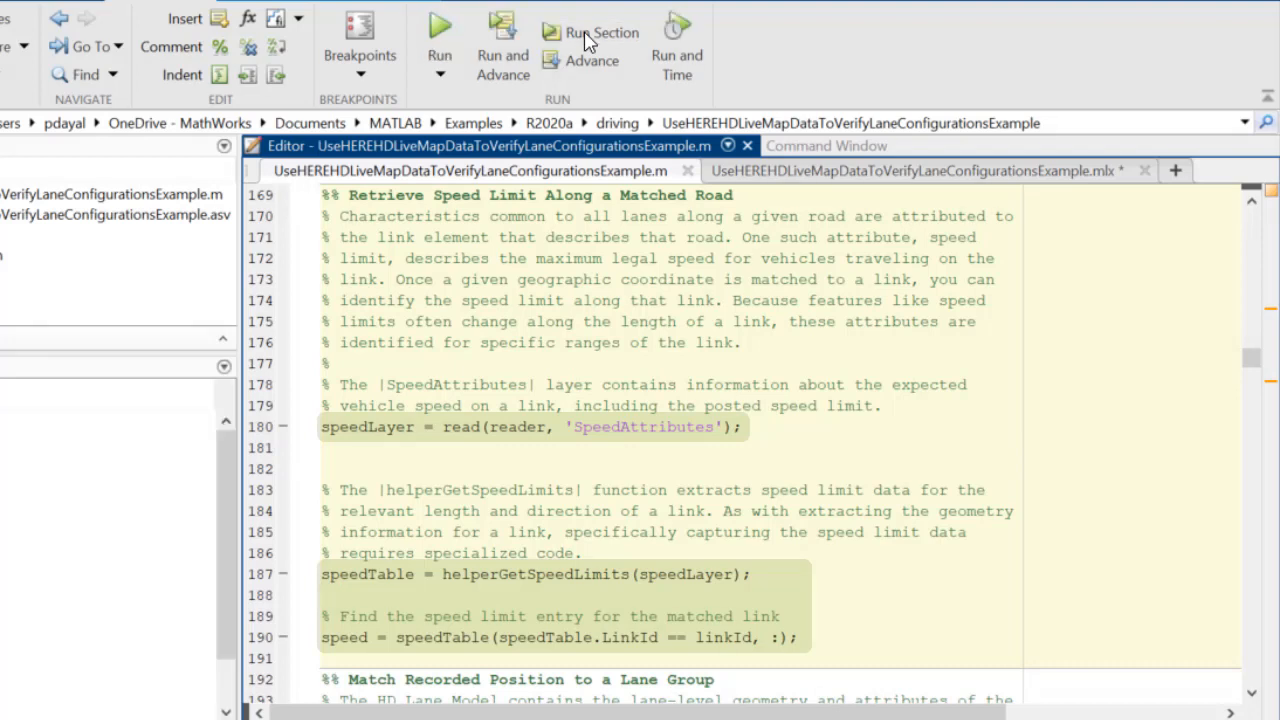
# - Run the link matcher and speed-limit sections, returning a speed limit of 35 for the matched link
pyautogui.click(322, 596)
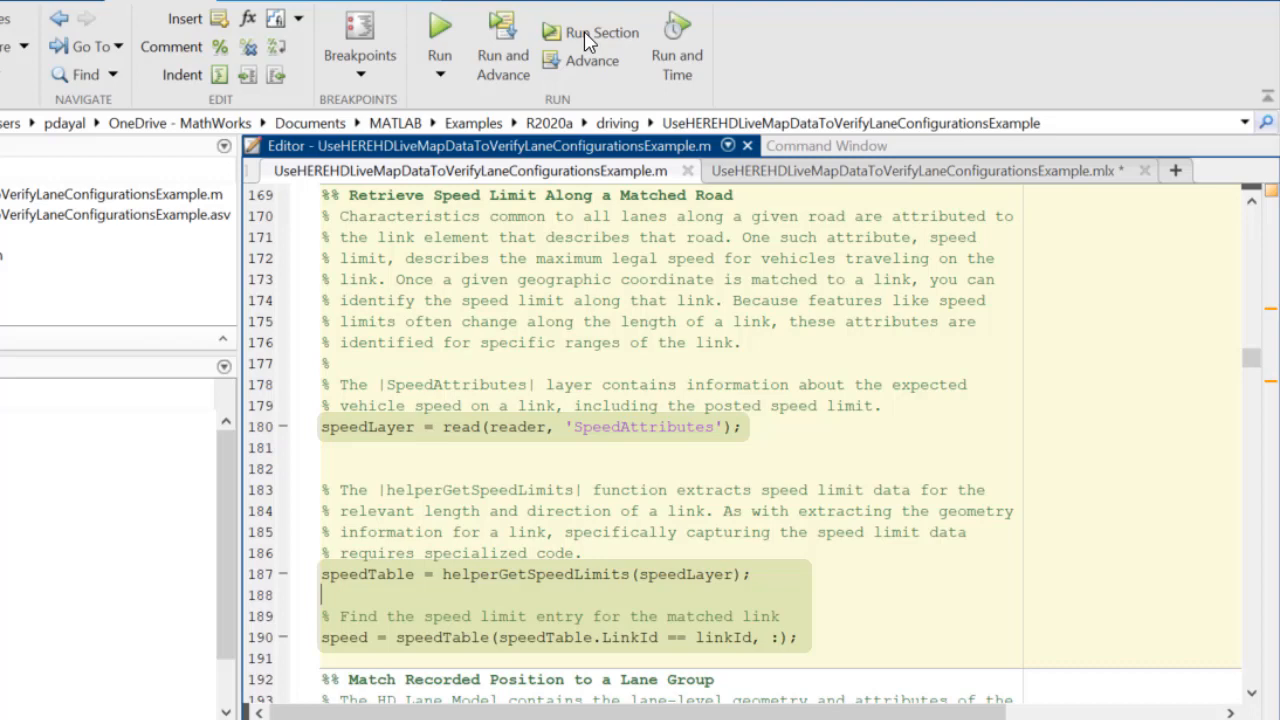
pyautogui.click(826, 144)
pyautogui.write('speed')
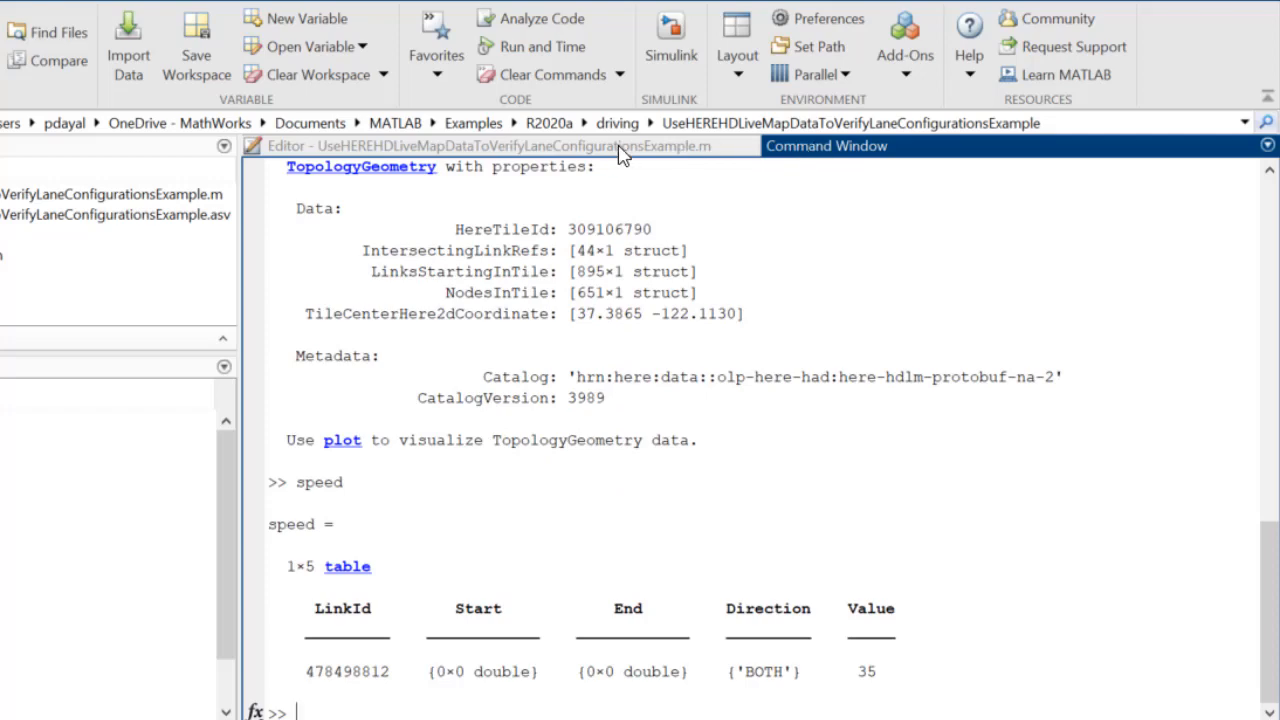
pyautogui.click(480, 144)
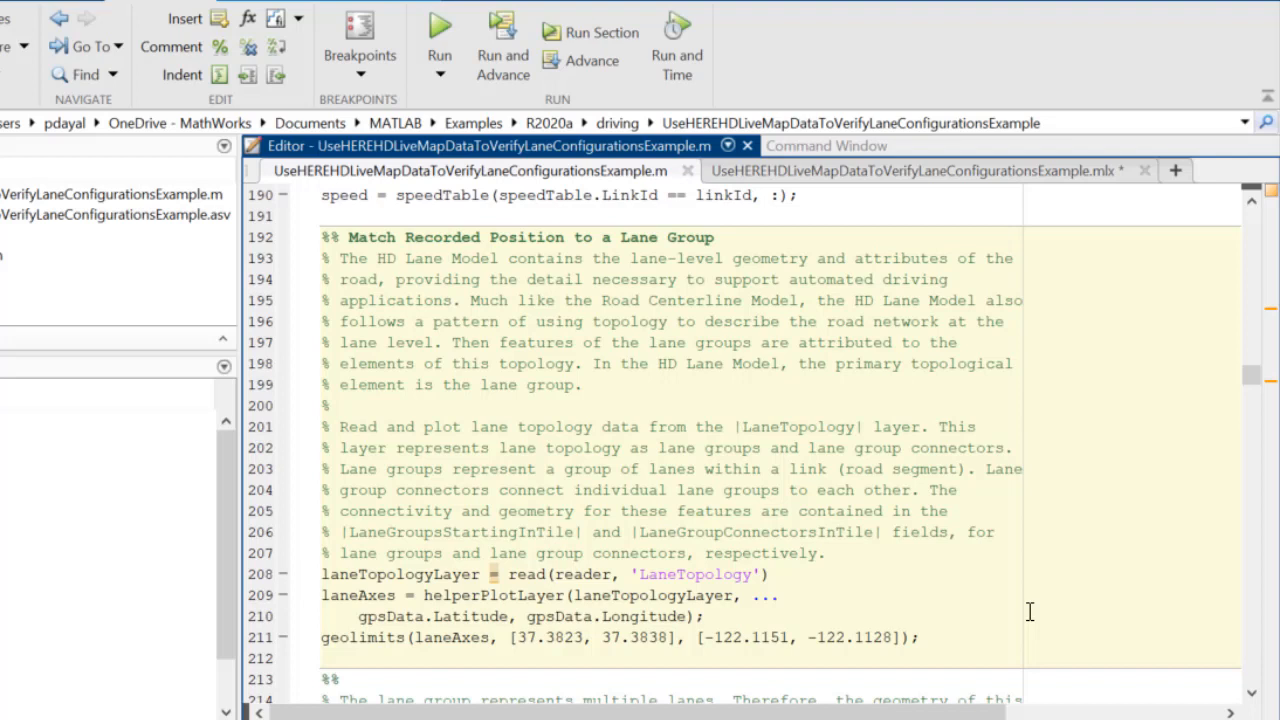
# - Run the 'Match Recorded Position to a Lane Group' section to plot lane groups and connectors along the route
pyautogui.click(704, 616)
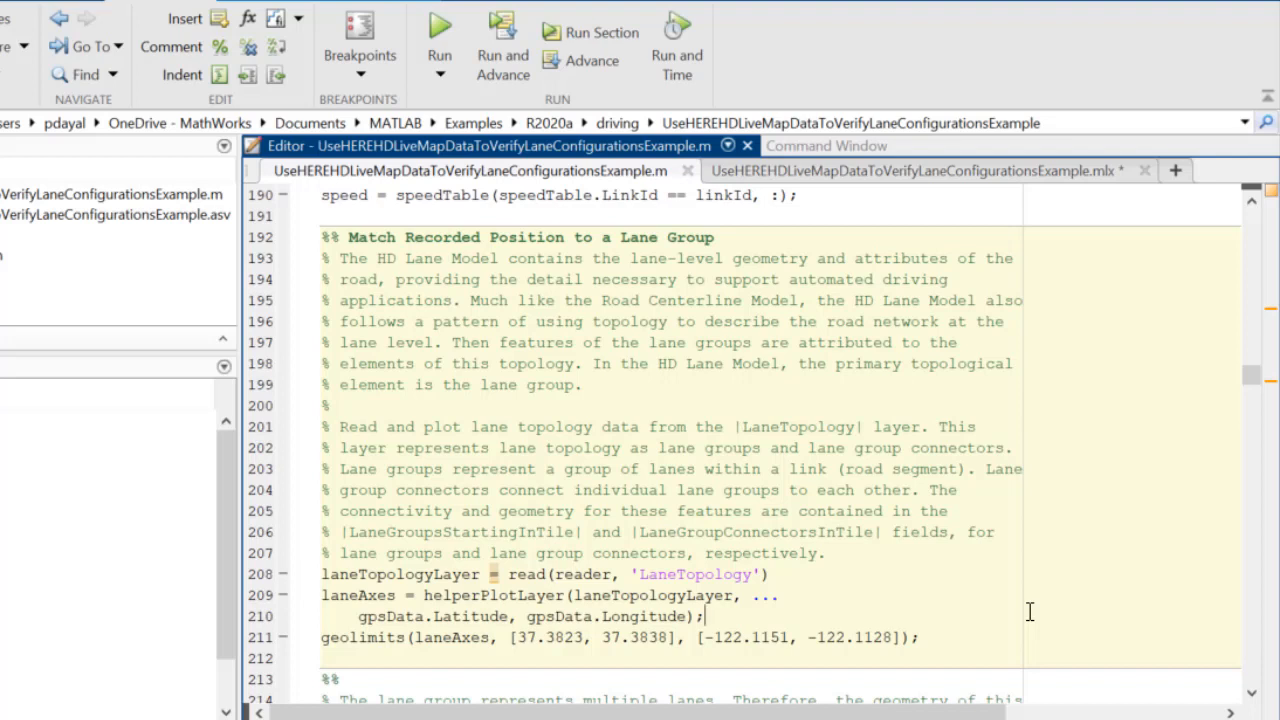
pyautogui.moveTo(922, 442)
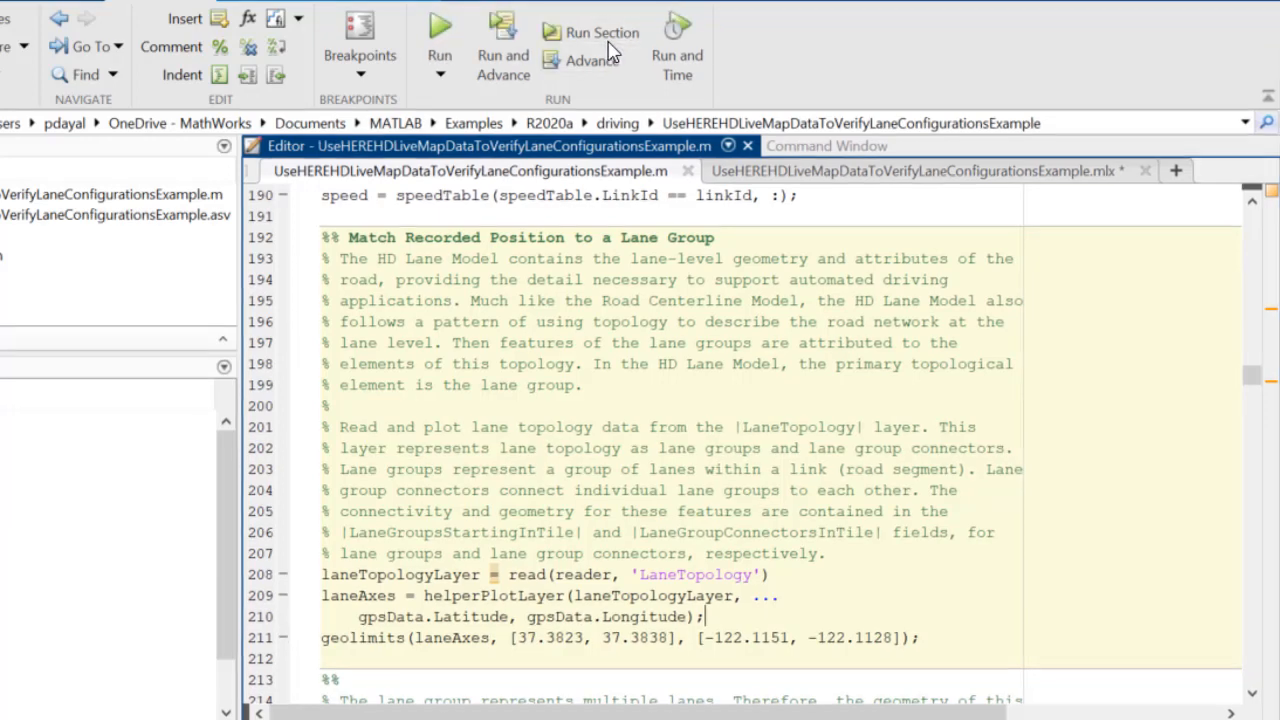
pyautogui.click(590, 32)
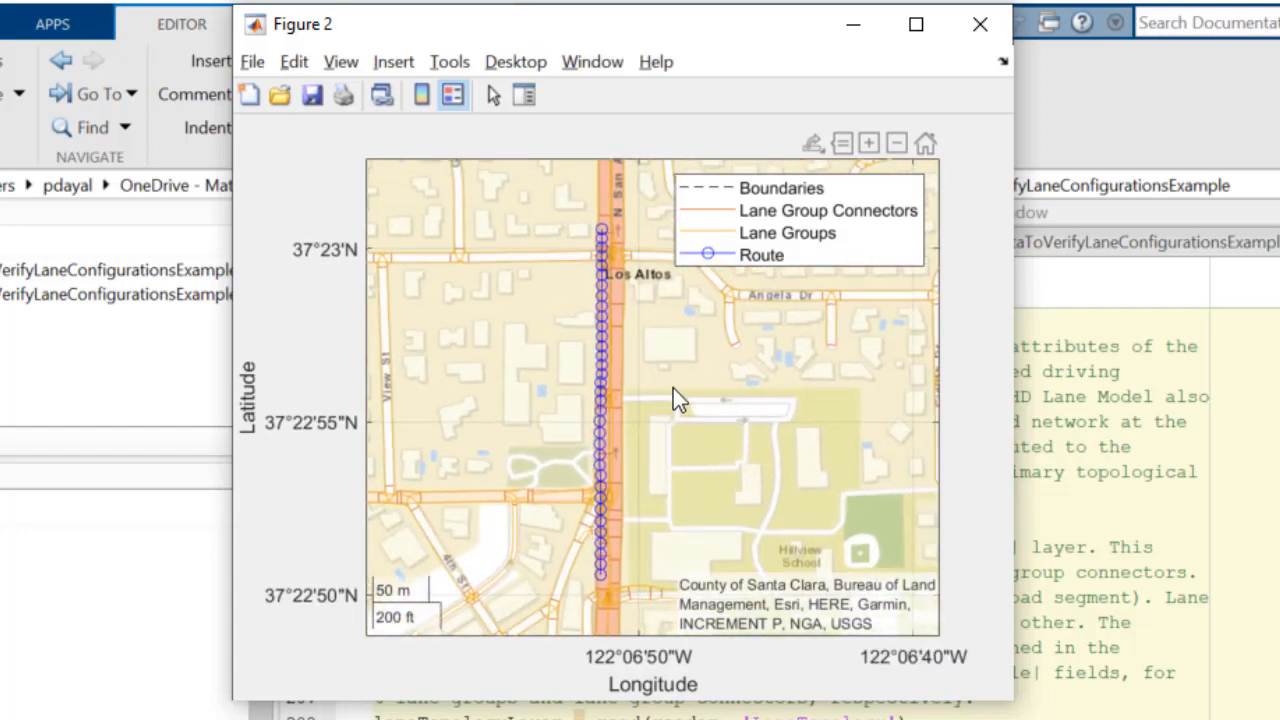
pyautogui.moveTo(1190, 438)
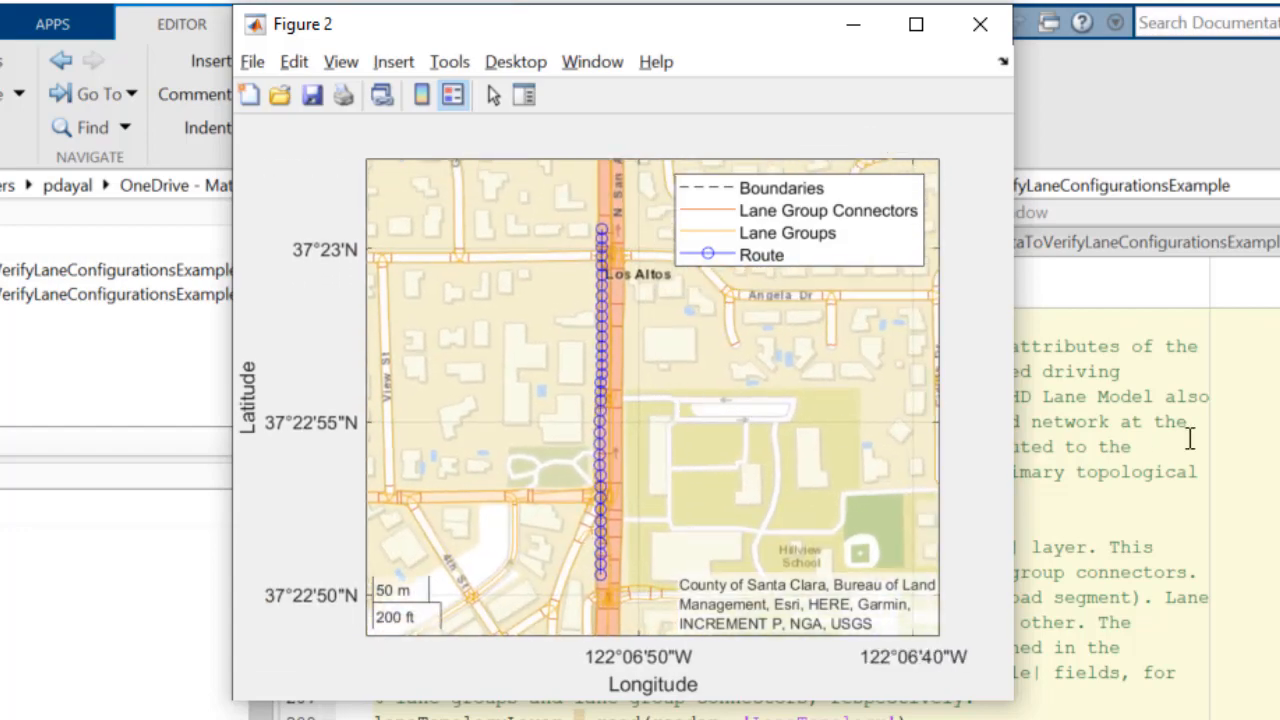
pyautogui.click(980, 24)
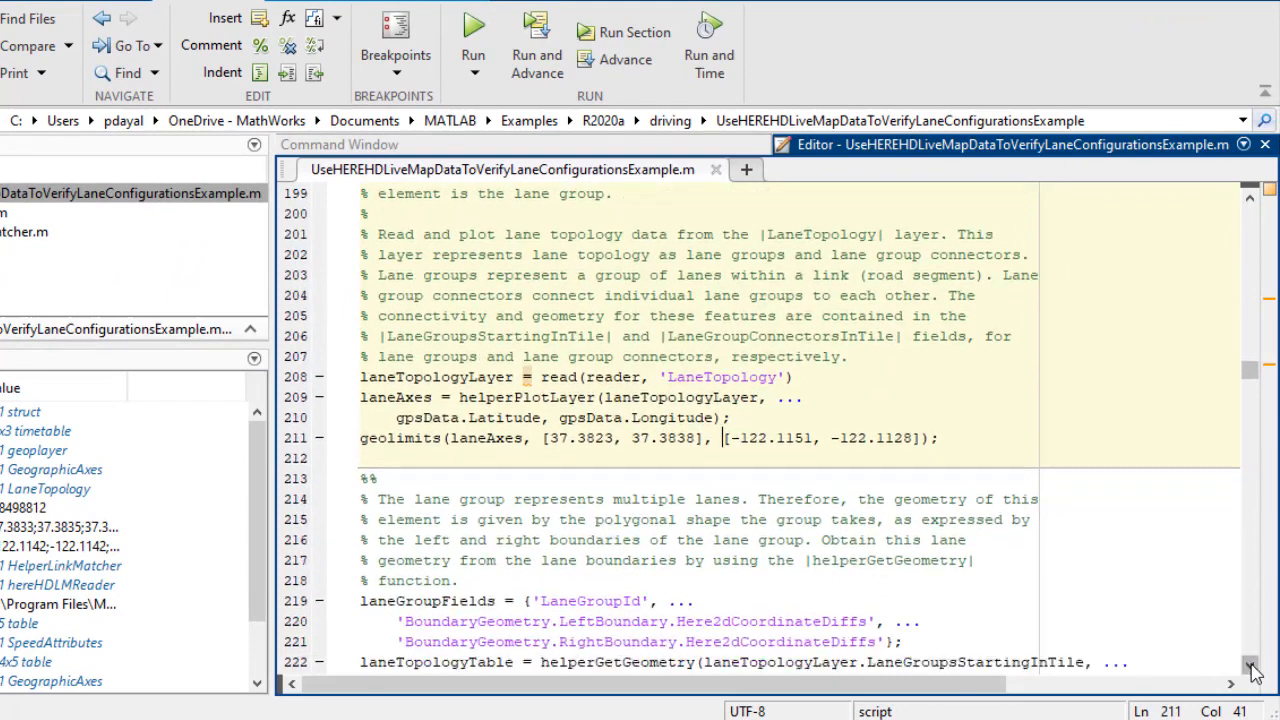
# - Run the LaneRoadReferences and HelperLaneGroupMatcher sections
pyautogui.scroll(-3)
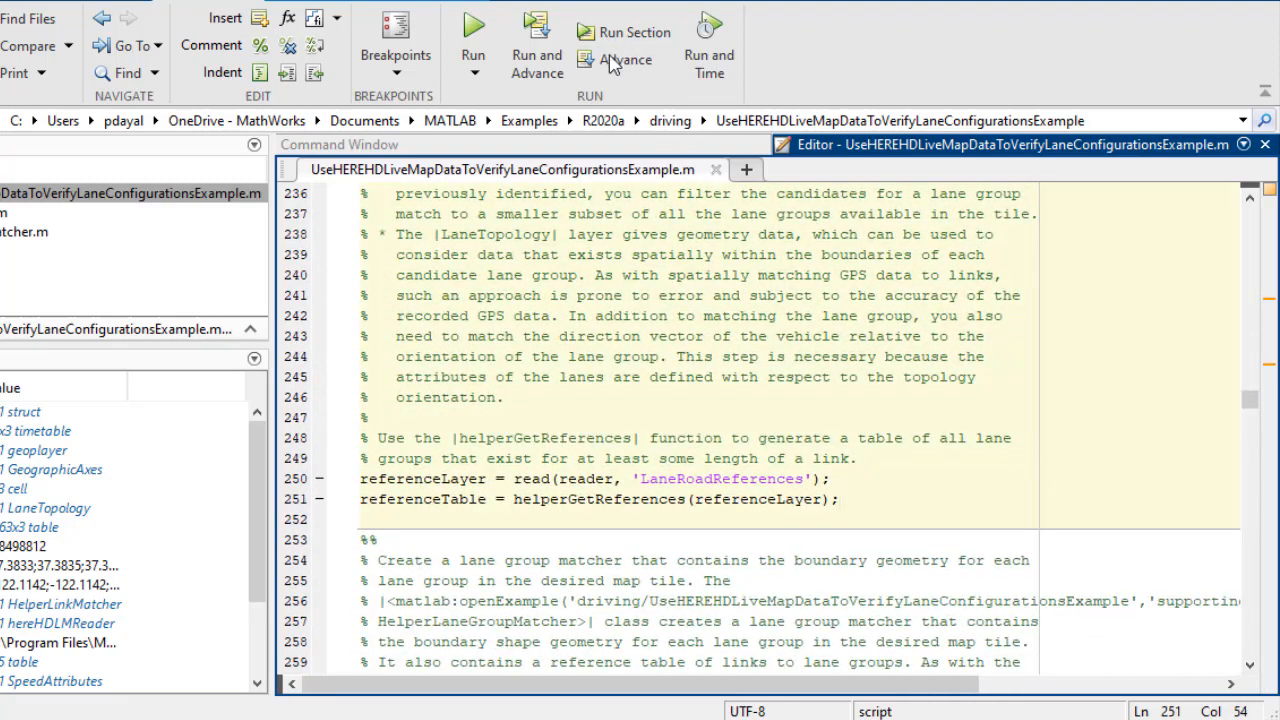
pyautogui.moveTo(624, 32)
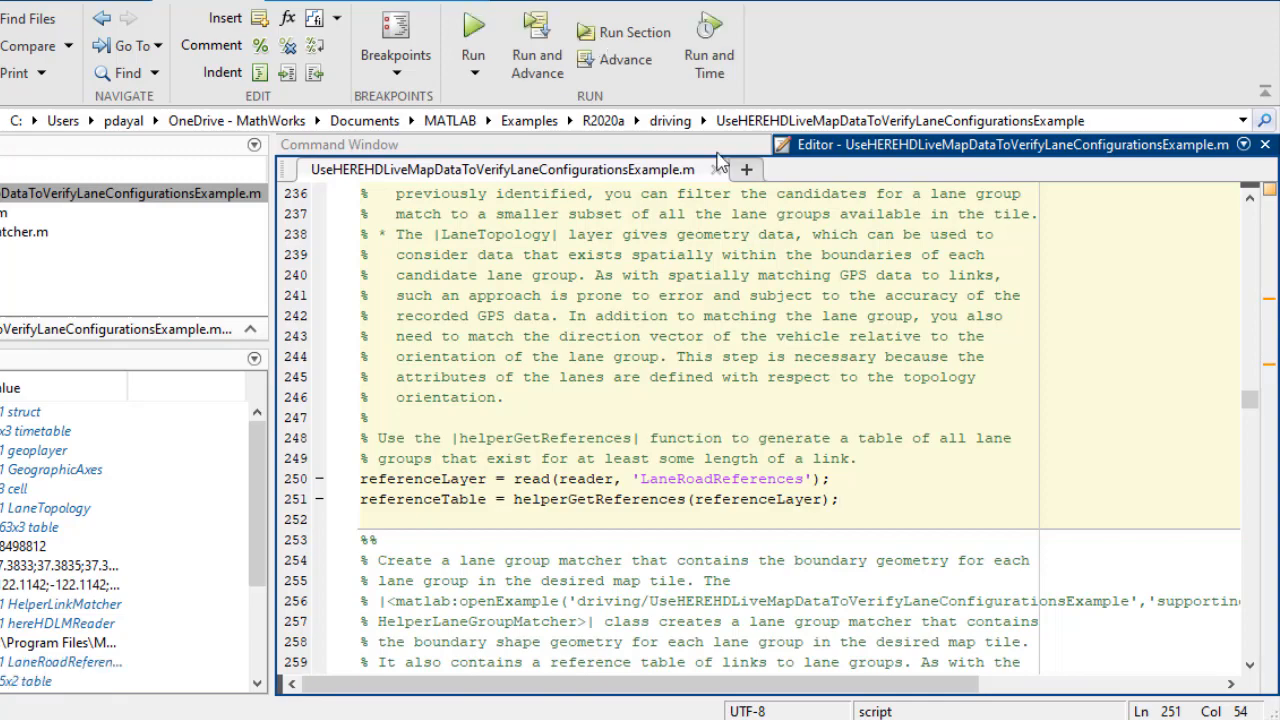
pyautogui.scroll(-3)
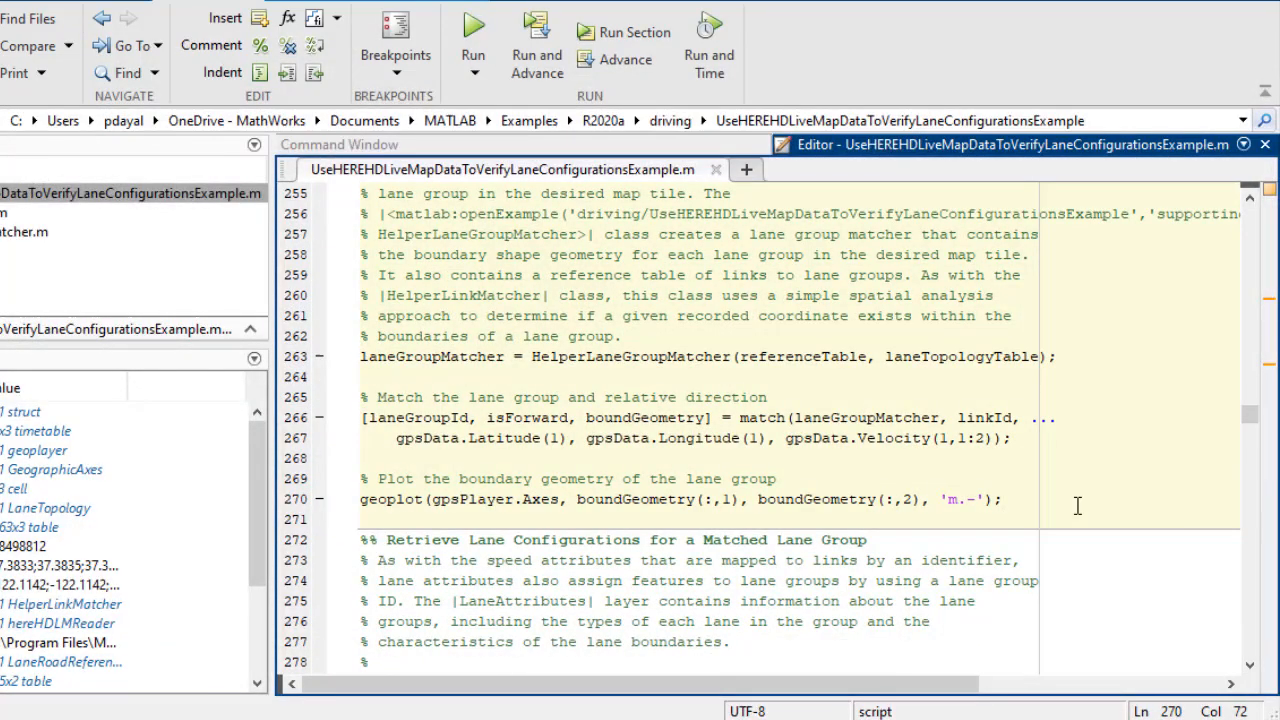
pyautogui.click(624, 32)
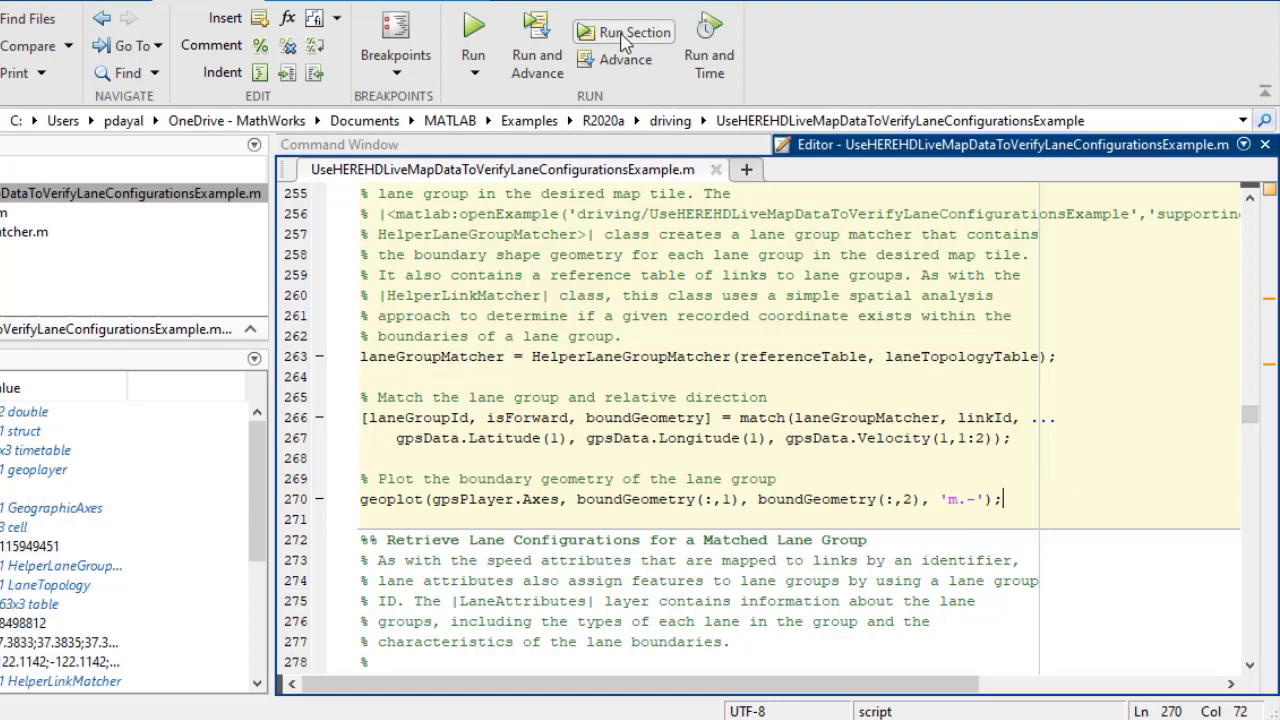
# - Run the 'Retrieve Lane Configurations' section to get the matched group's lane attributes
pyautogui.scroll(-3)
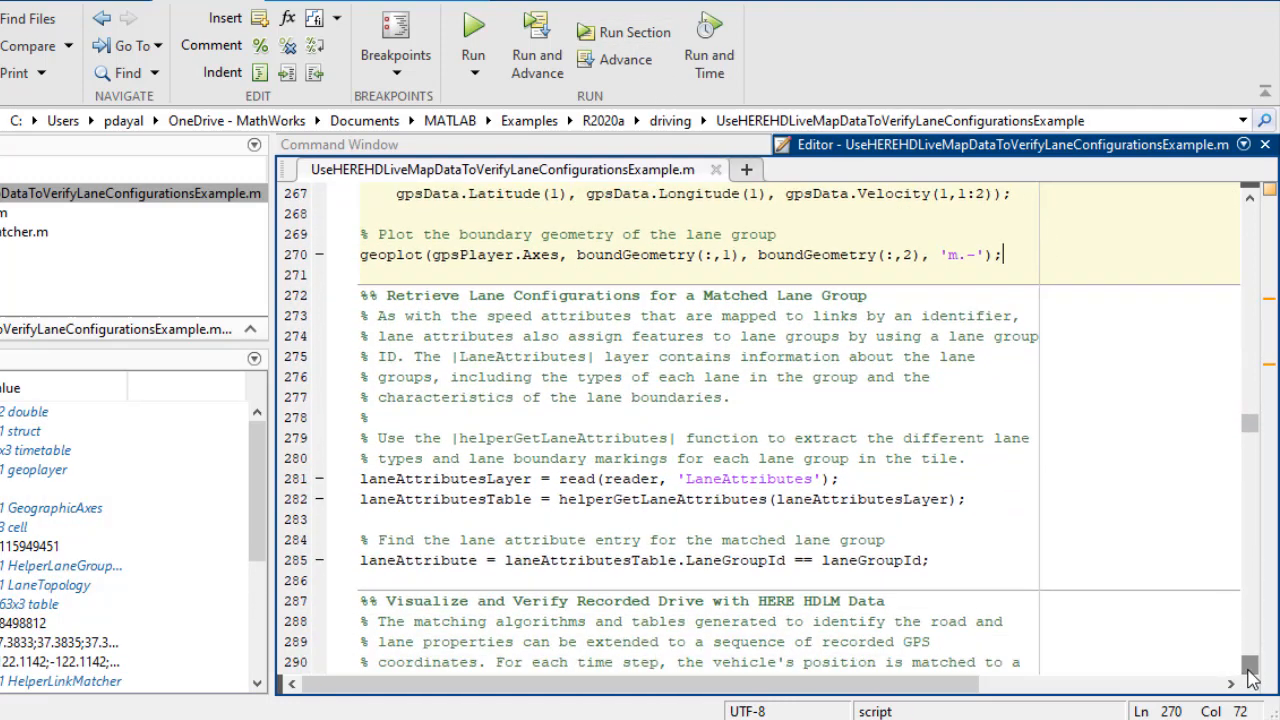
pyautogui.scroll(-3)
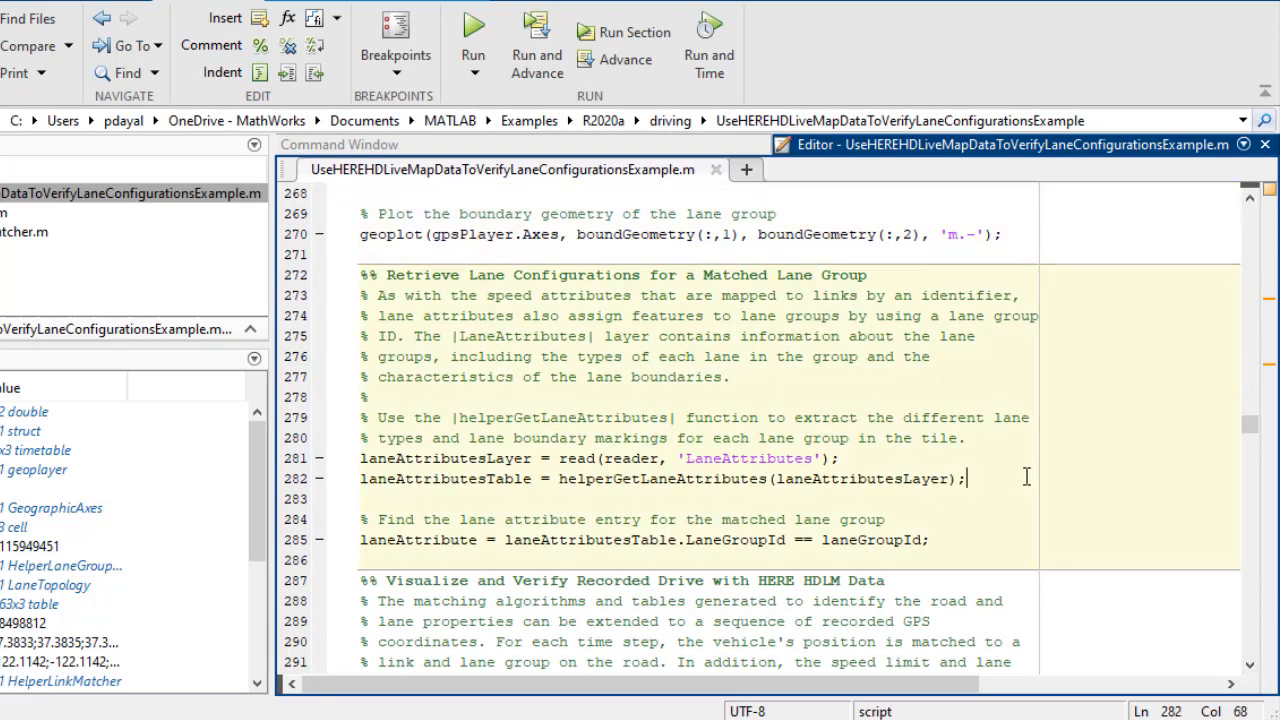
pyautogui.moveTo(624, 32)
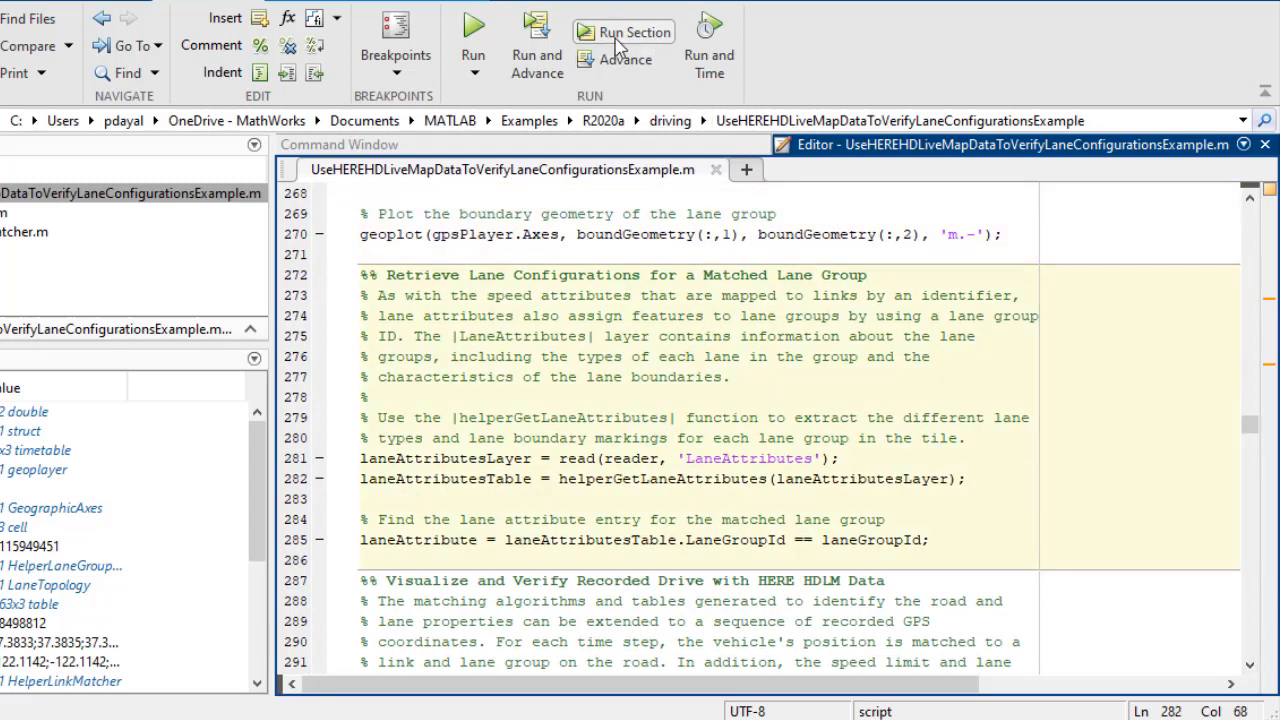
pyautogui.click(624, 32)
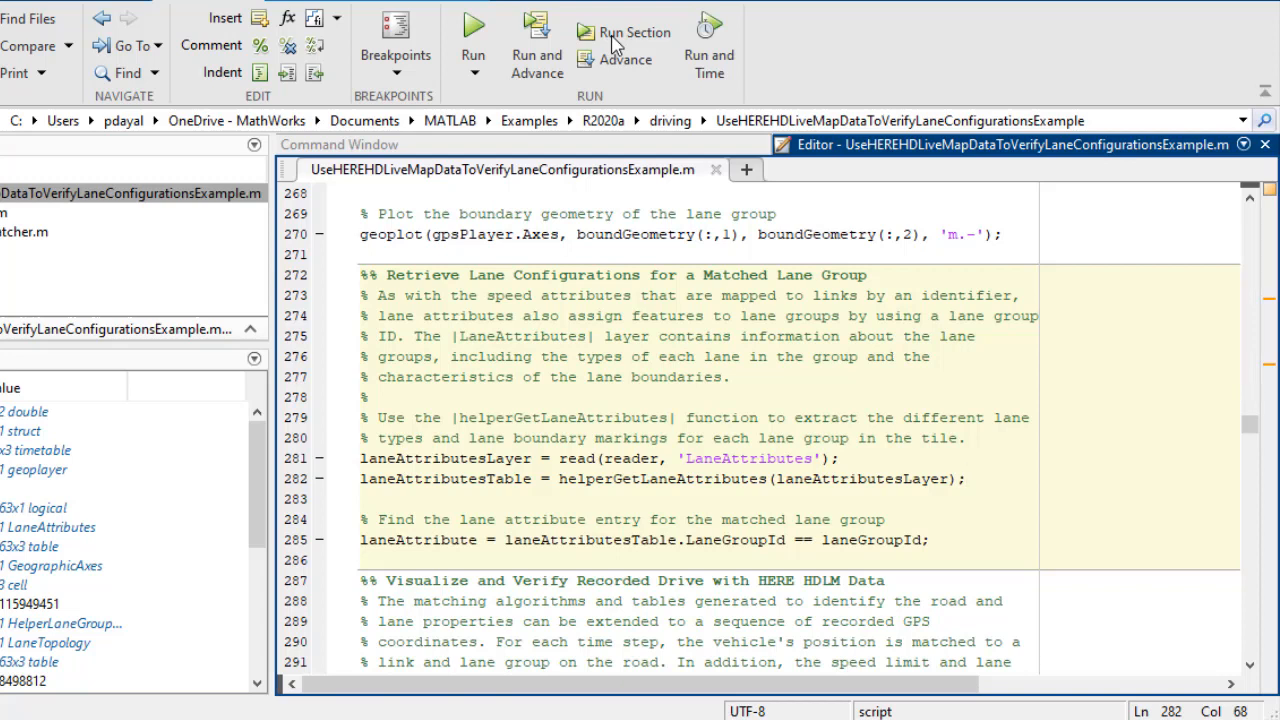
pyautogui.moveTo(1248, 668)
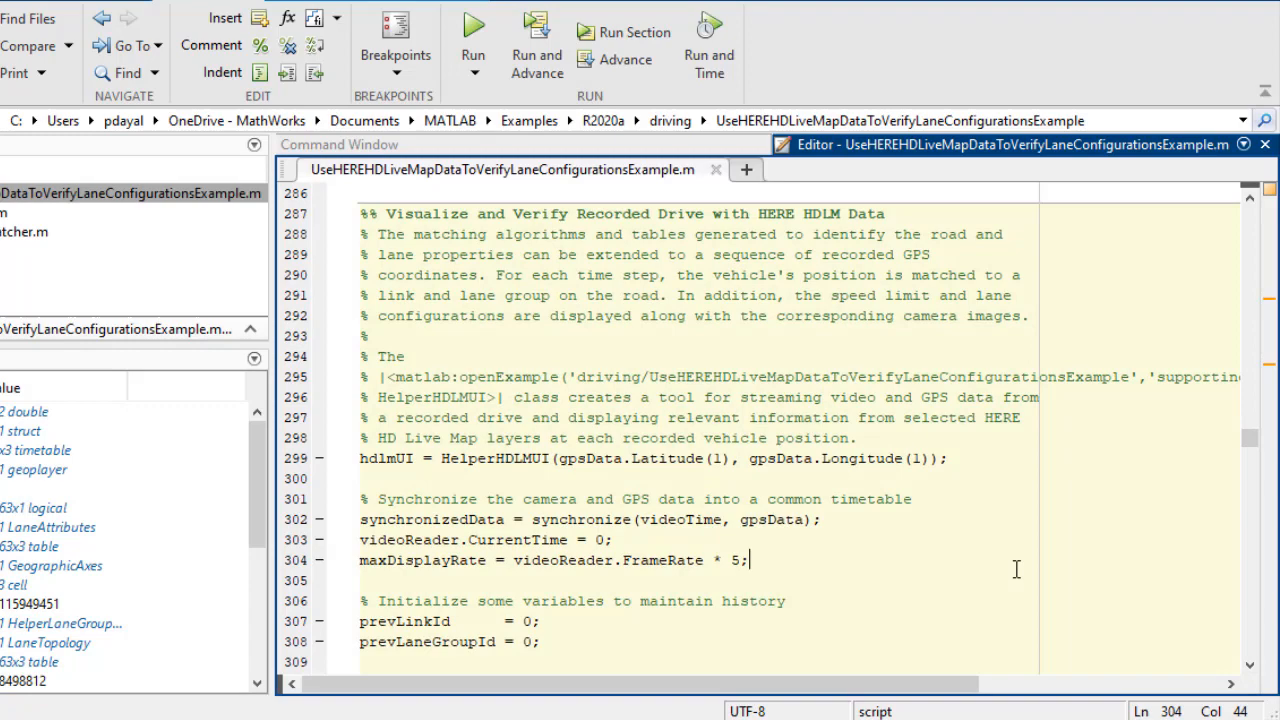
pyautogui.moveTo(622, 60)
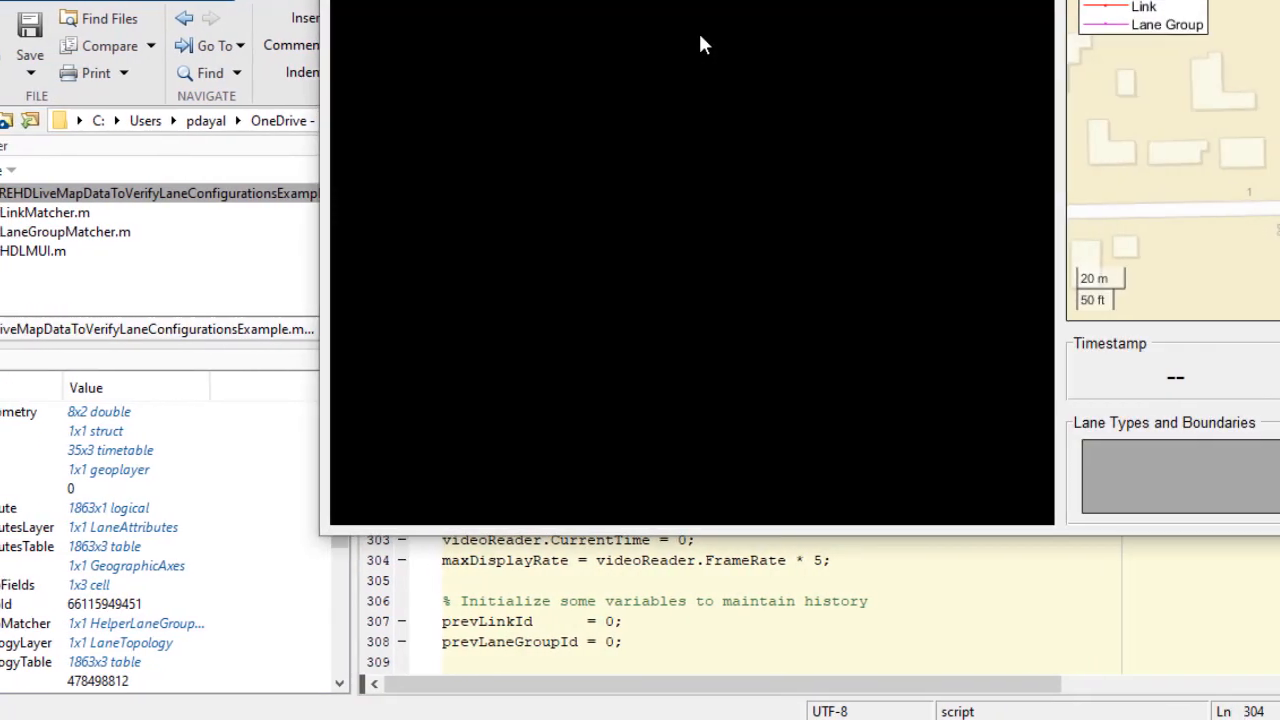
# - Run the 'Visualize and Verify Recorded Drive' section, opening the HERE HD Live Map window with video, map and speed limit 35
pyautogui.click(720, 32)
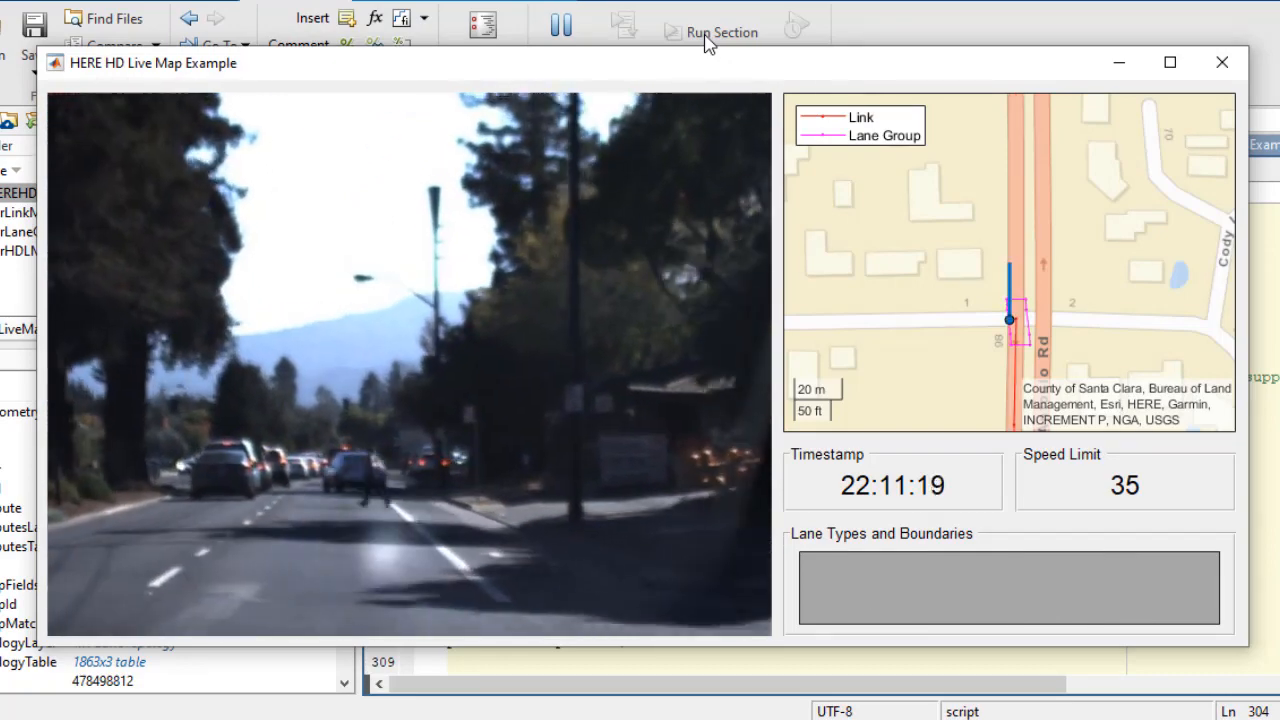